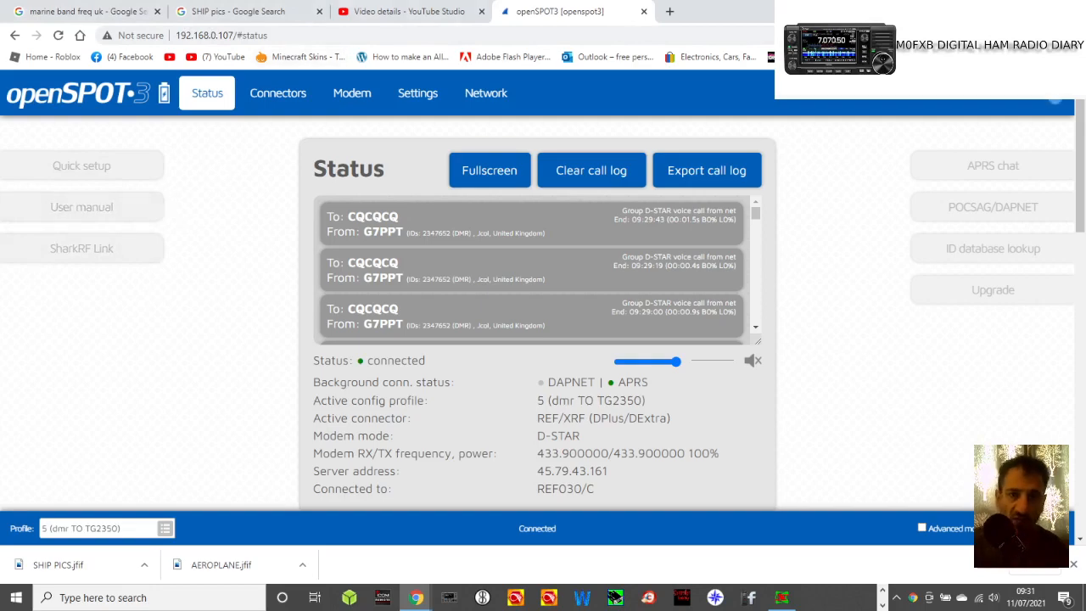
Open sharkrf.link in a new Chrome tab and view the saved openspot3 device entry
{"action": "left_click", "coordinate": [669, 11]}
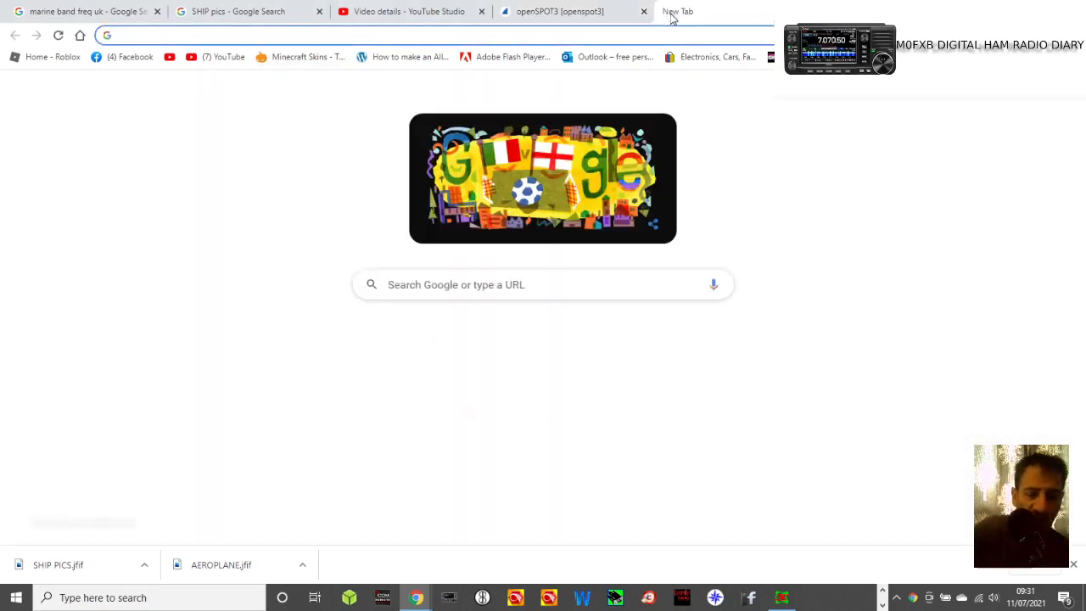
{"action": "type", "text": "SHA"}
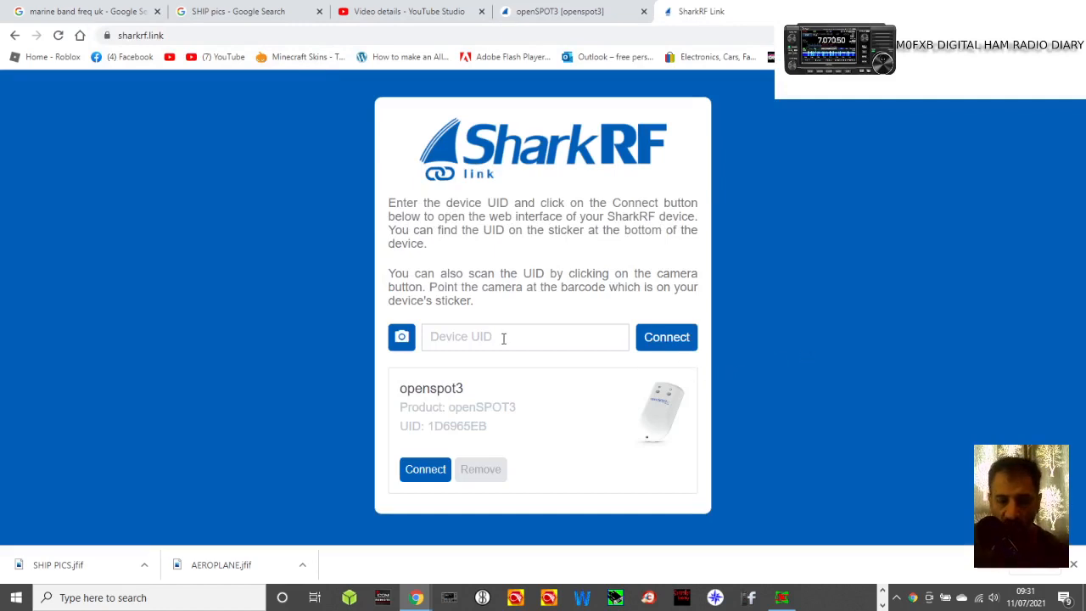
{"action": "left_click", "coordinate": [666, 336]}
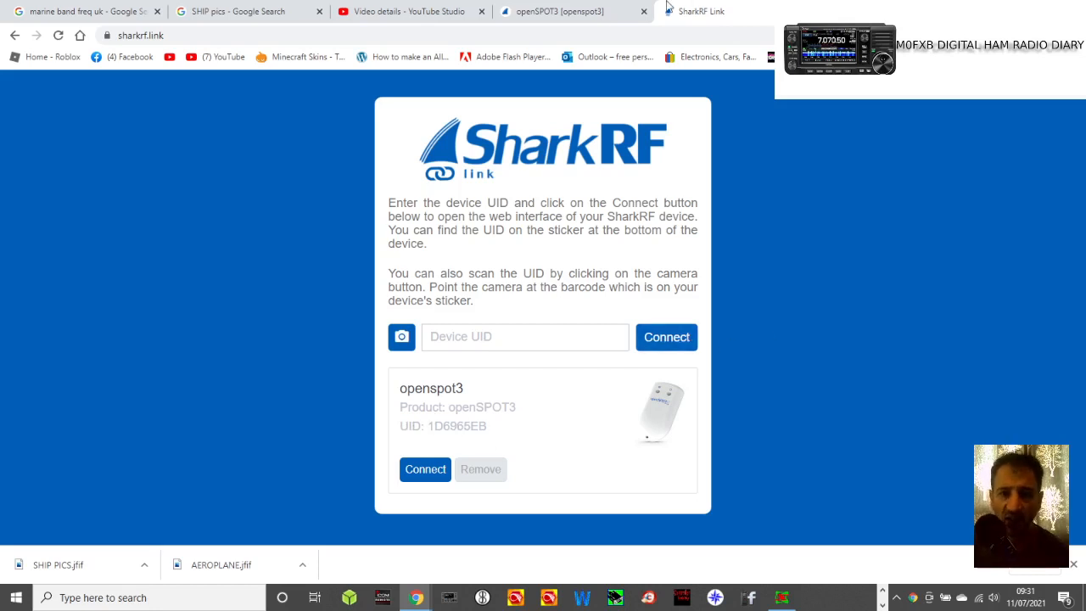
Enable Advanced mode in openSPOT3 Settings and scroll to the transcode gain settings
{"action": "left_click", "coordinate": [425, 469]}
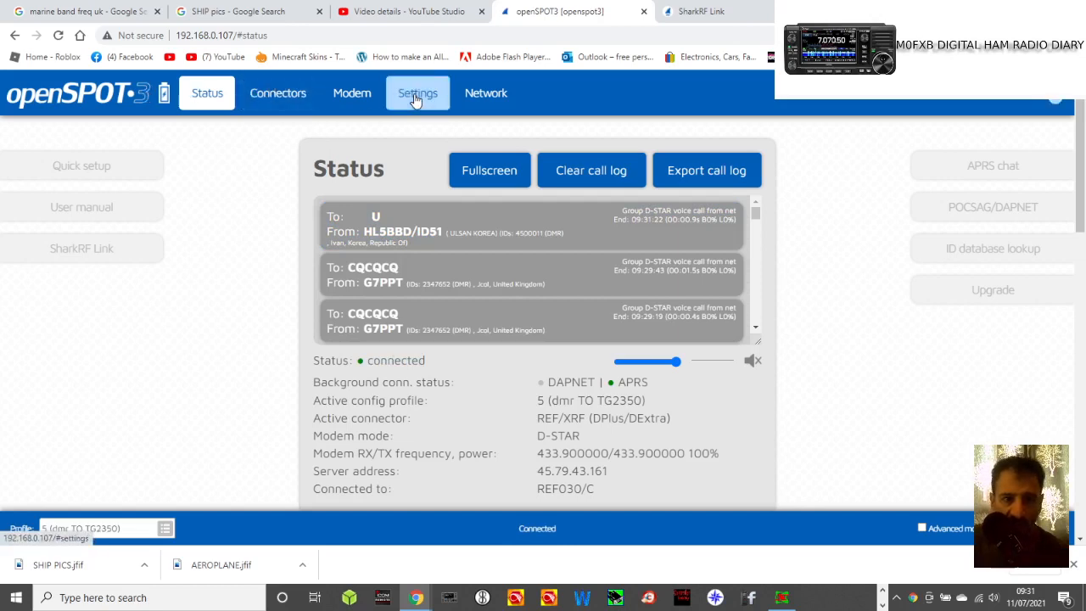
{"action": "left_click", "coordinate": [417, 92]}
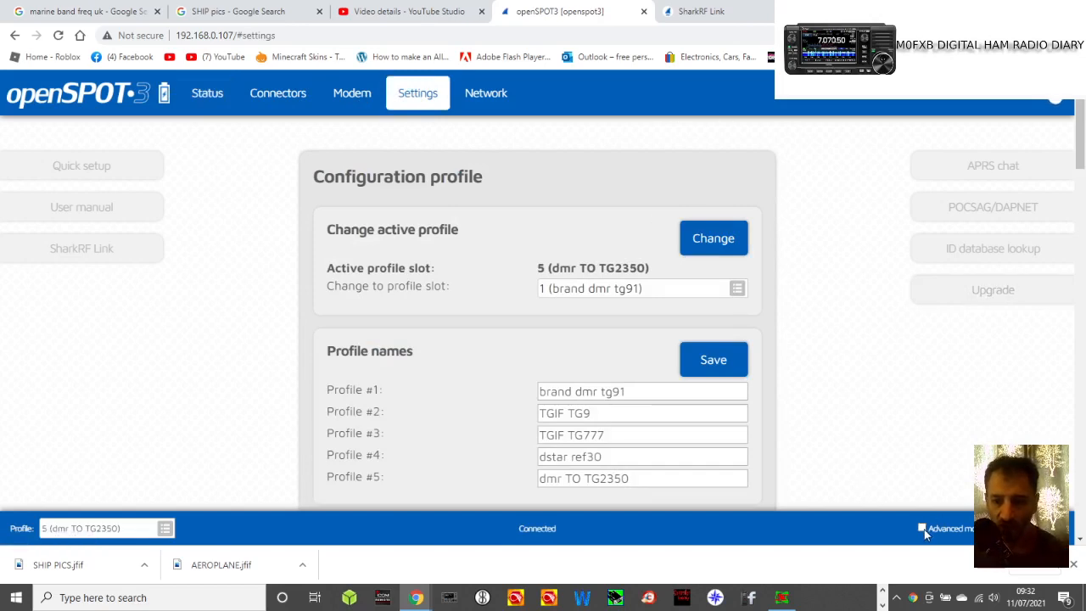
{"action": "left_click", "coordinate": [923, 528]}
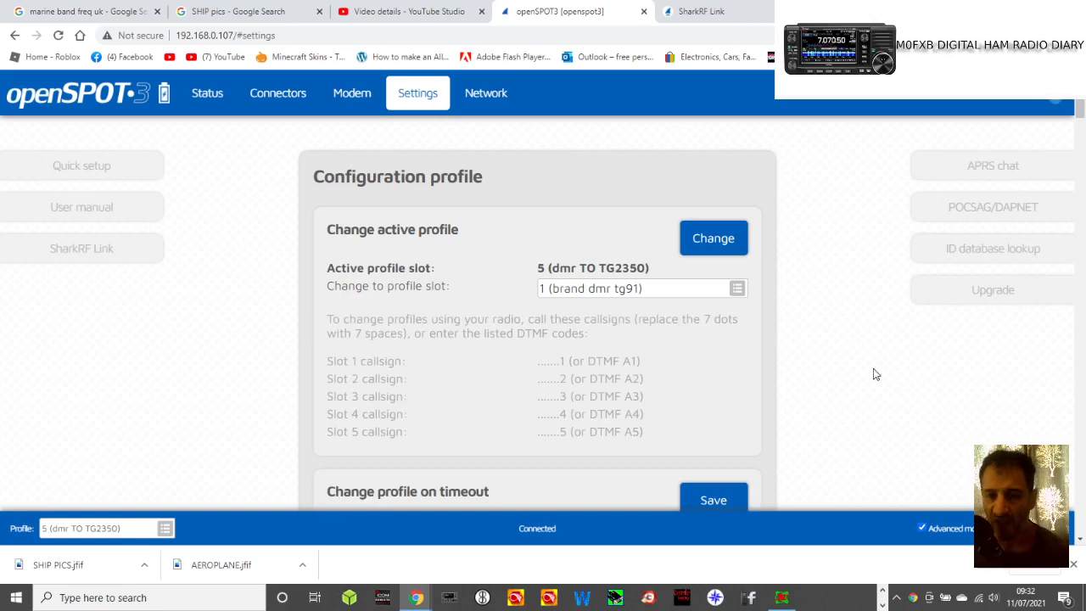
{"action": "scroll", "scroll_direction": "down", "scroll_amount": 3}
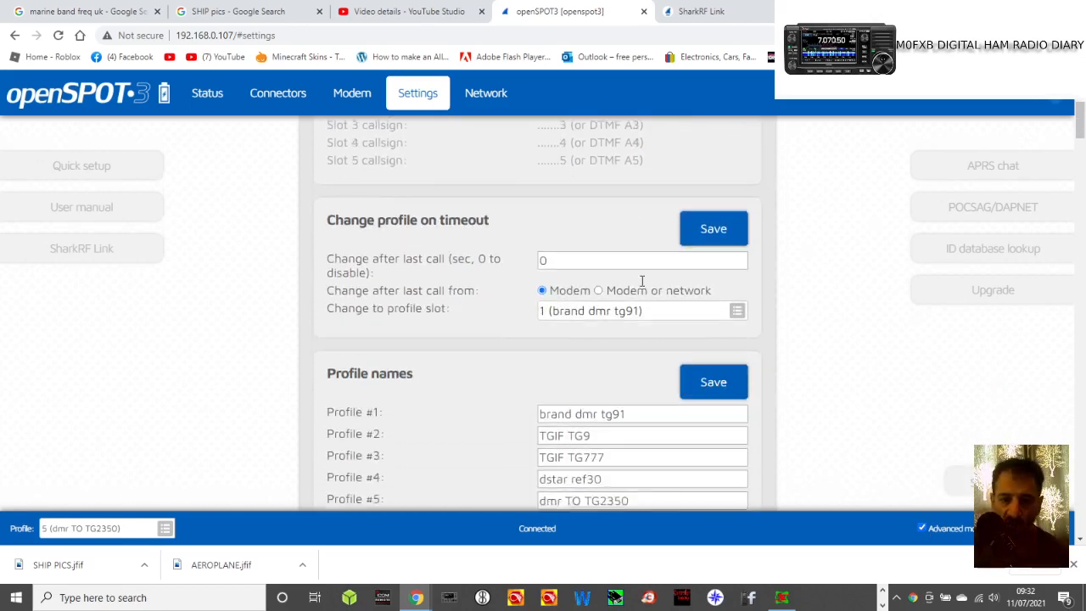
{"action": "scroll", "scroll_direction": "down", "scroll_amount": 3}
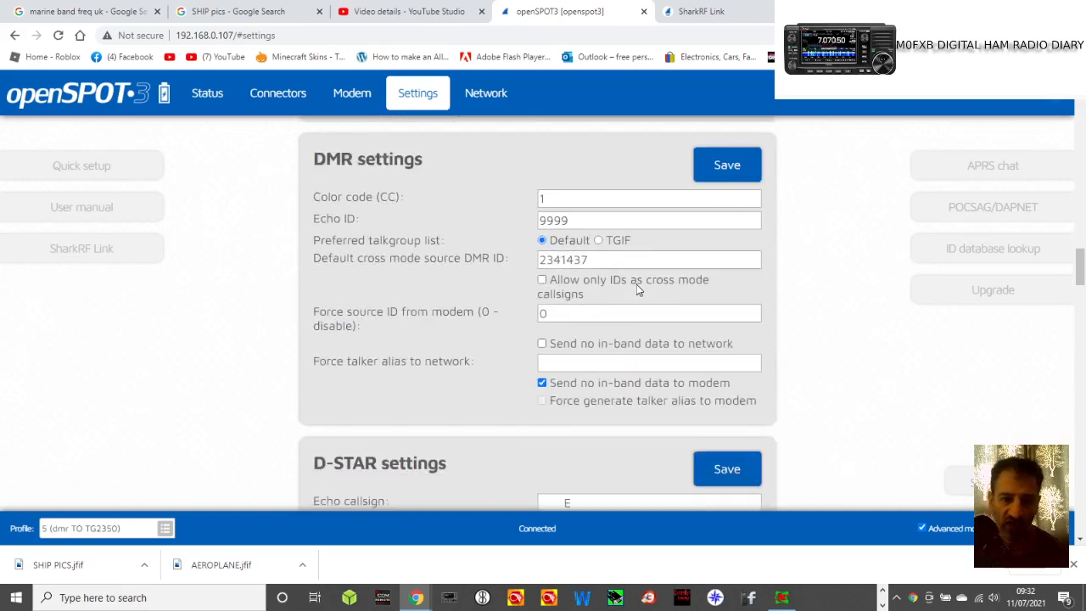
{"action": "scroll", "scroll_direction": "down", "scroll_amount": 3}
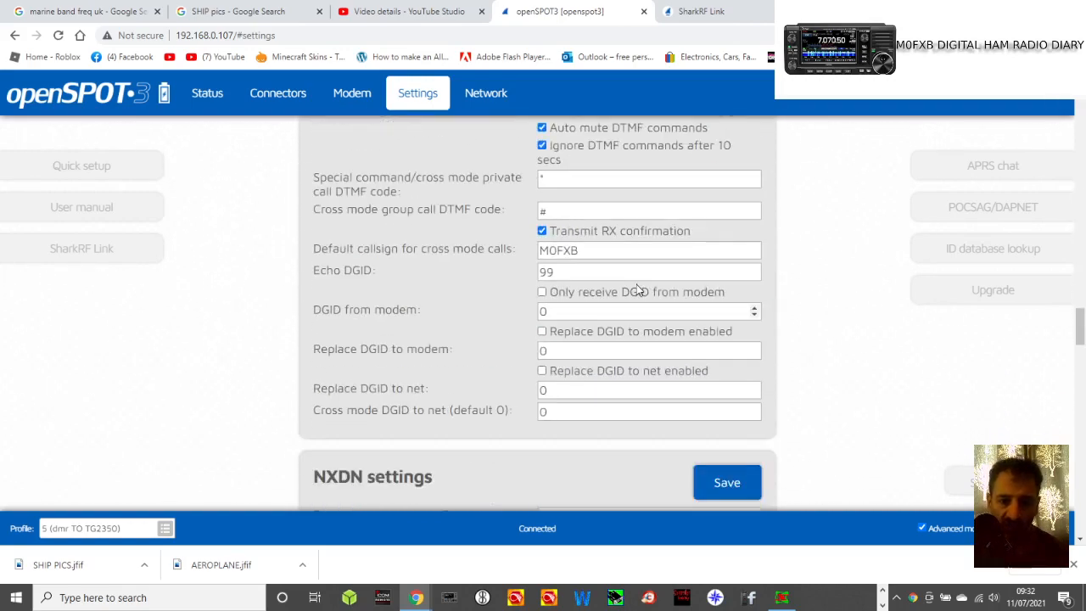
{"action": "scroll", "scroll_direction": "down", "scroll_amount": 3}
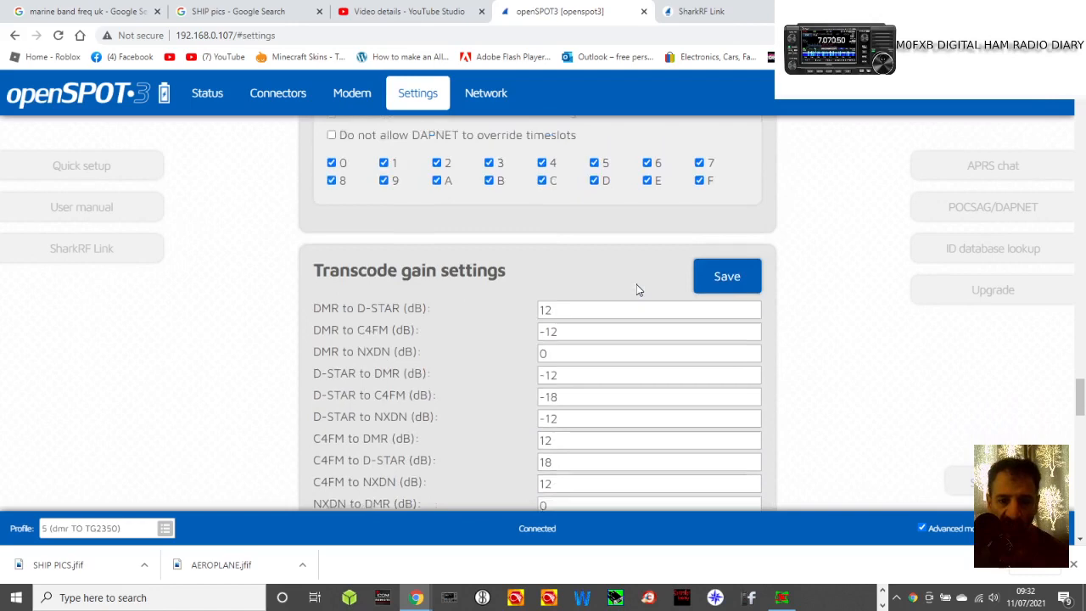
{"action": "scroll", "scroll_direction": "down", "scroll_amount": 3}
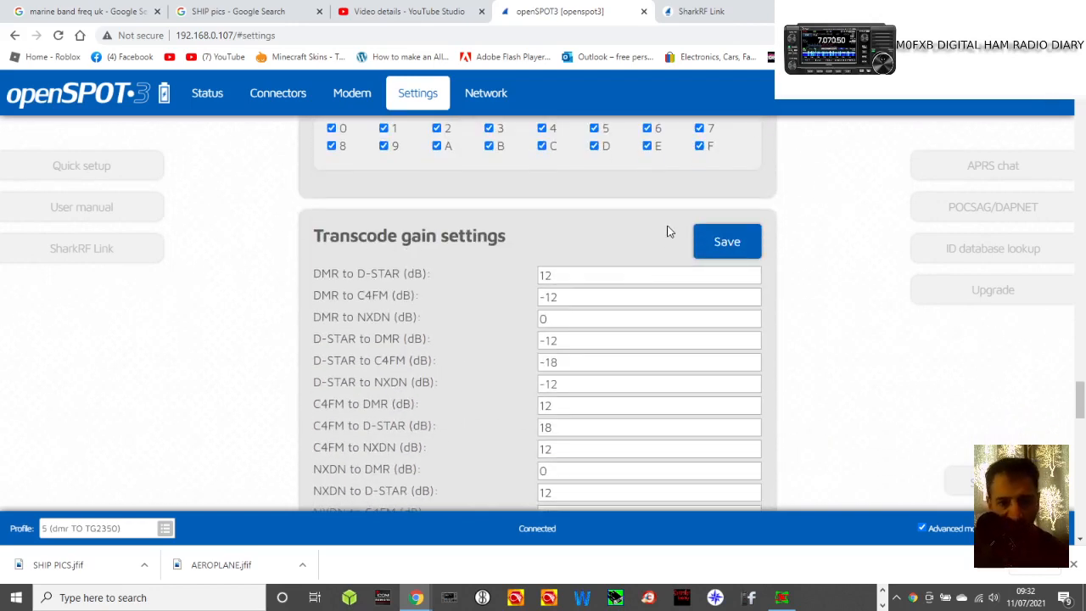
{"action": "scroll", "scroll_direction": "down", "scroll_amount": 3}
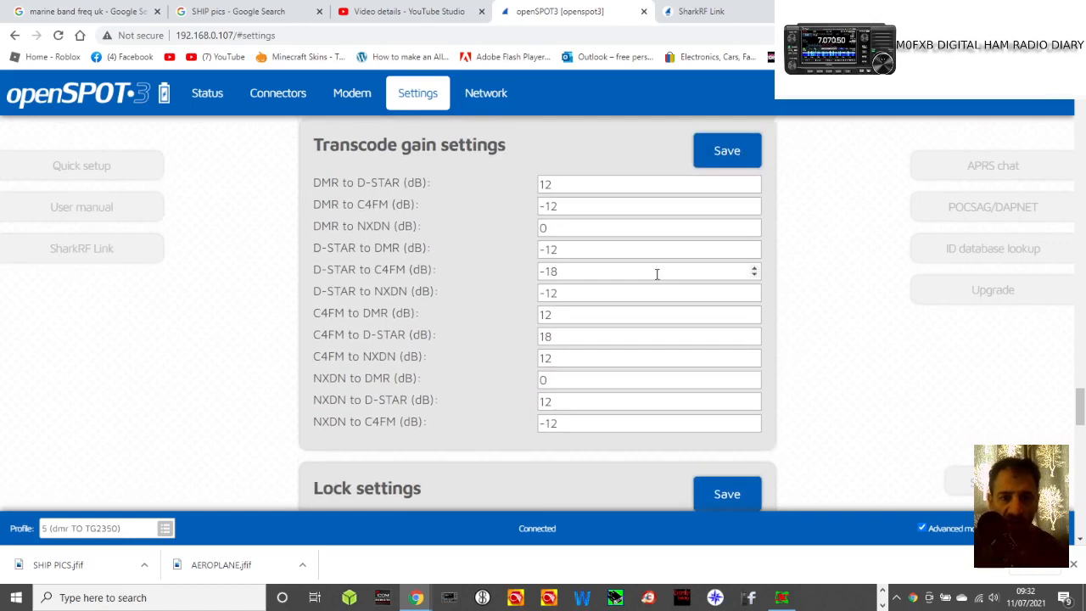
{"action": "mouse_move", "coordinate": [530, 218]}
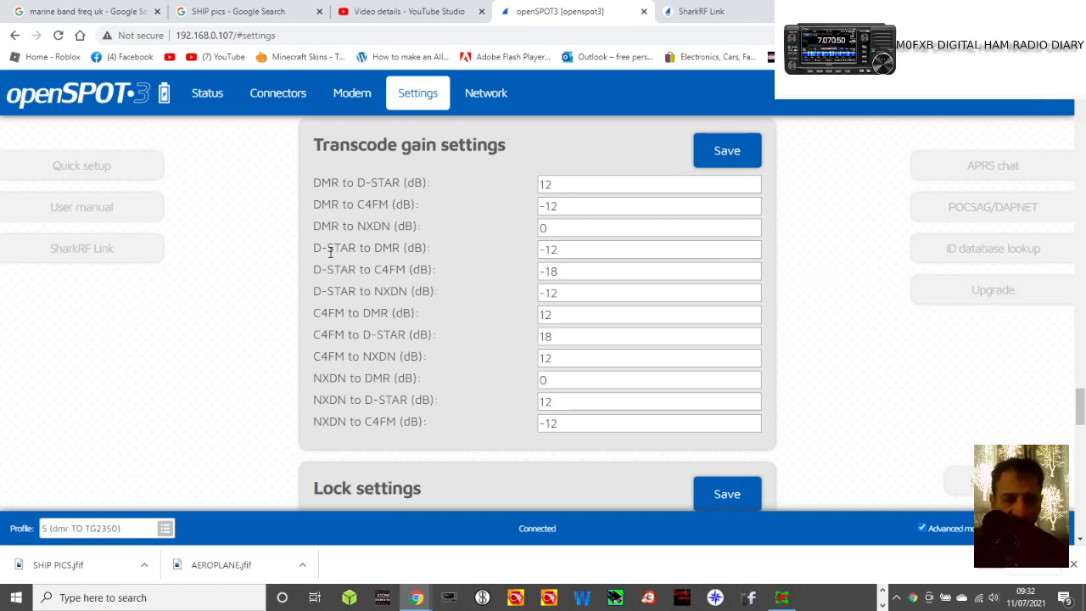
{"action": "mouse_move", "coordinate": [348, 393]}
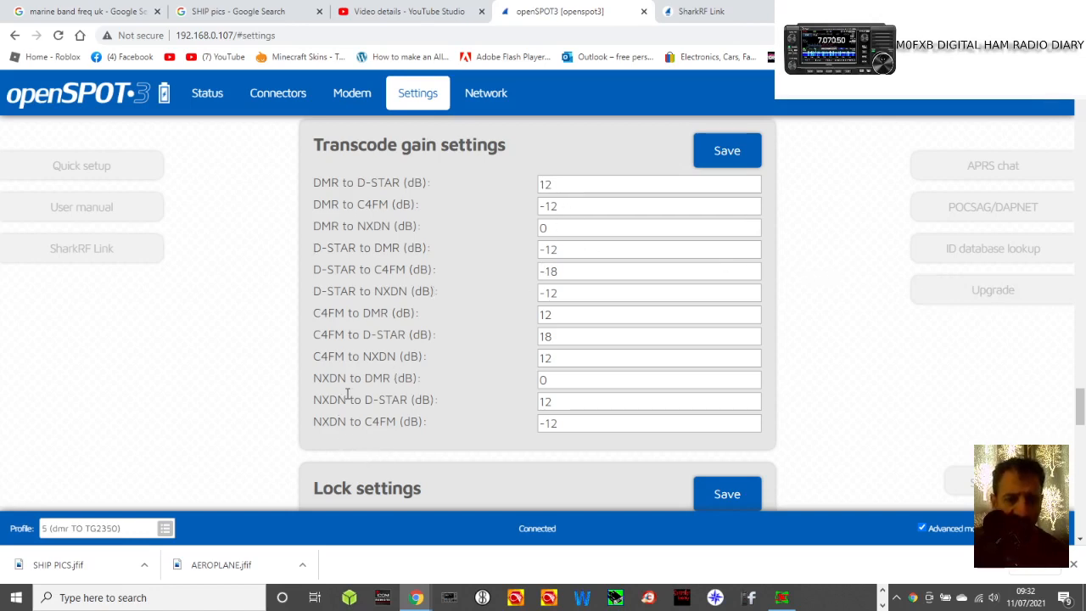
{"action": "mouse_move", "coordinate": [311, 362]}
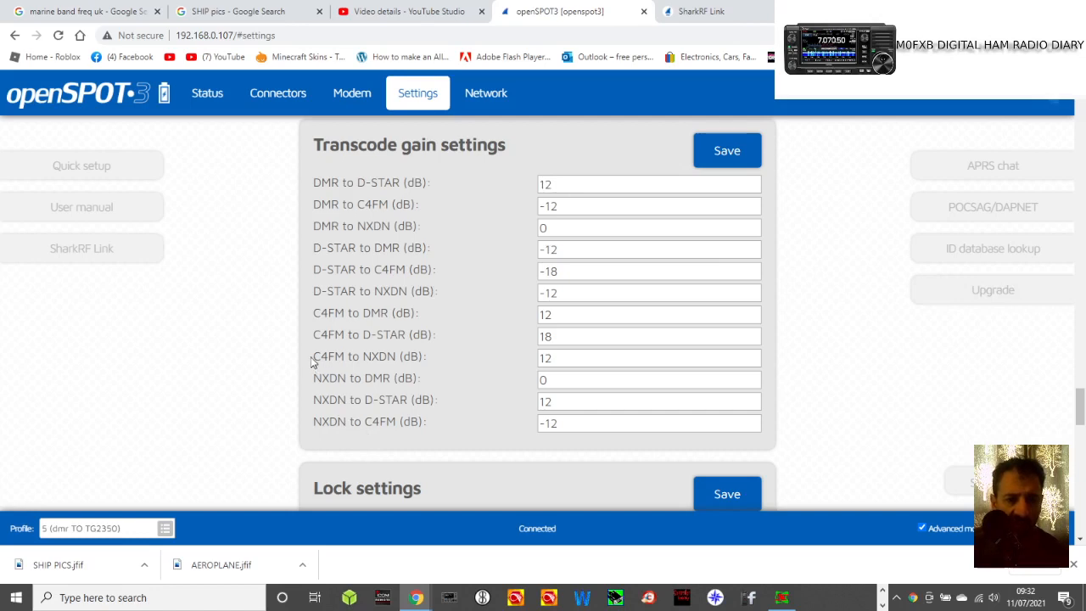
{"action": "mouse_move", "coordinate": [475, 343]}
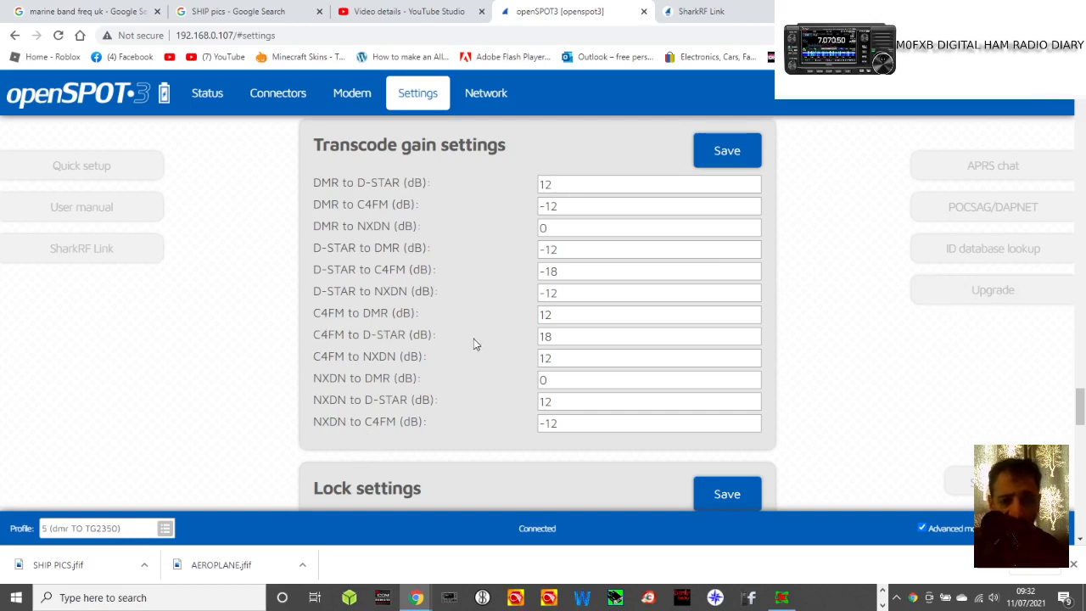
Review the transcode gain values and let the settings page reconnect with Advanced mode off
{"action": "left_click", "coordinate": [648, 336]}
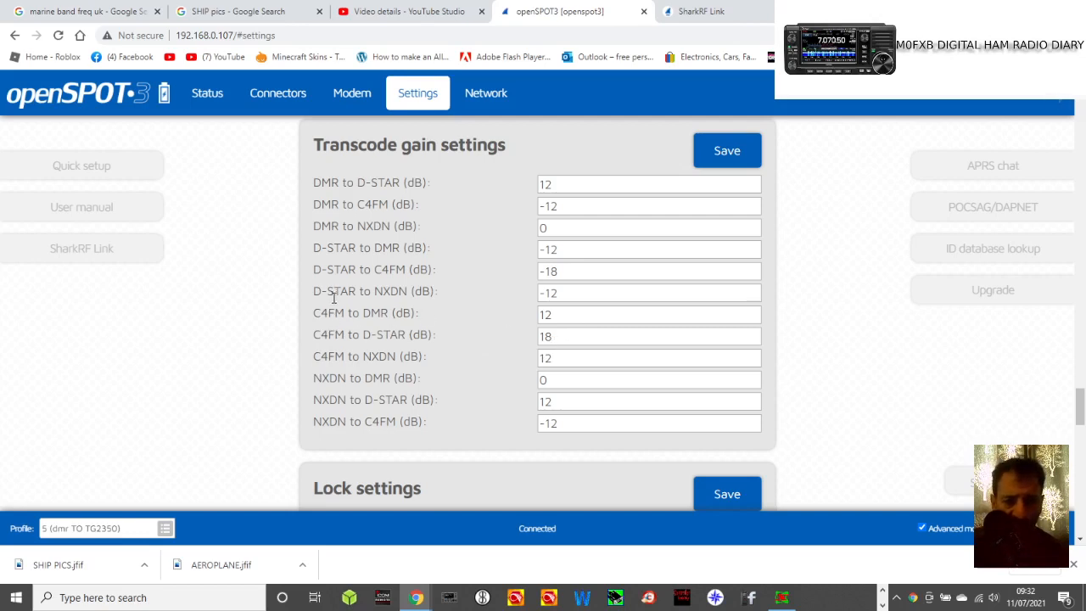
{"action": "left_click", "coordinate": [649, 422]}
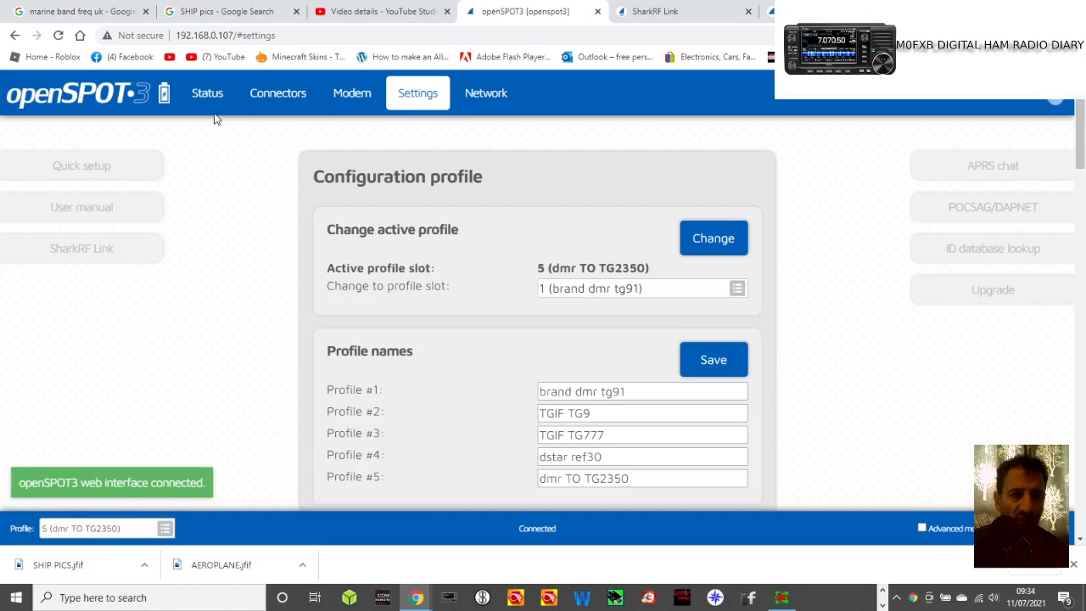
Start Quick setup, choose D-STAR and try a REF/XRF connection to REF030
{"action": "left_click", "coordinate": [207, 93]}
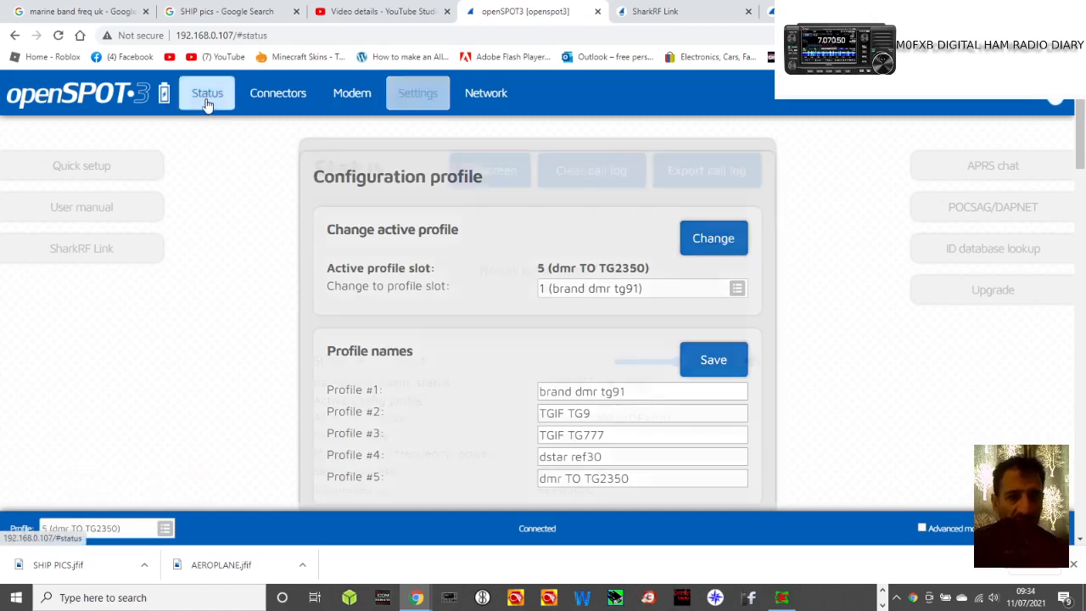
{"action": "left_click", "coordinate": [207, 92]}
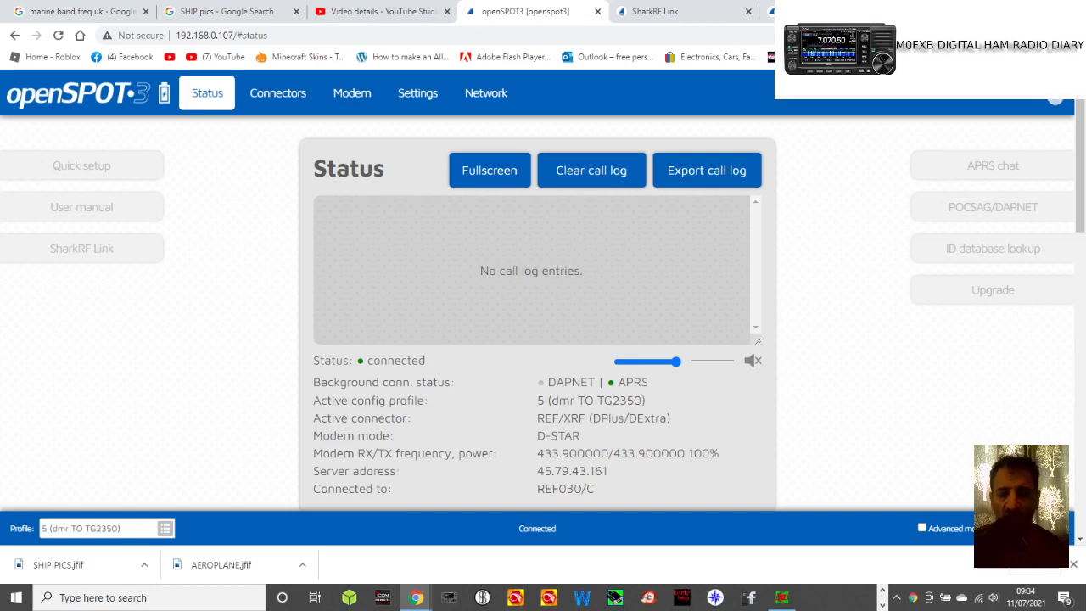
{"action": "left_click", "coordinate": [81, 164]}
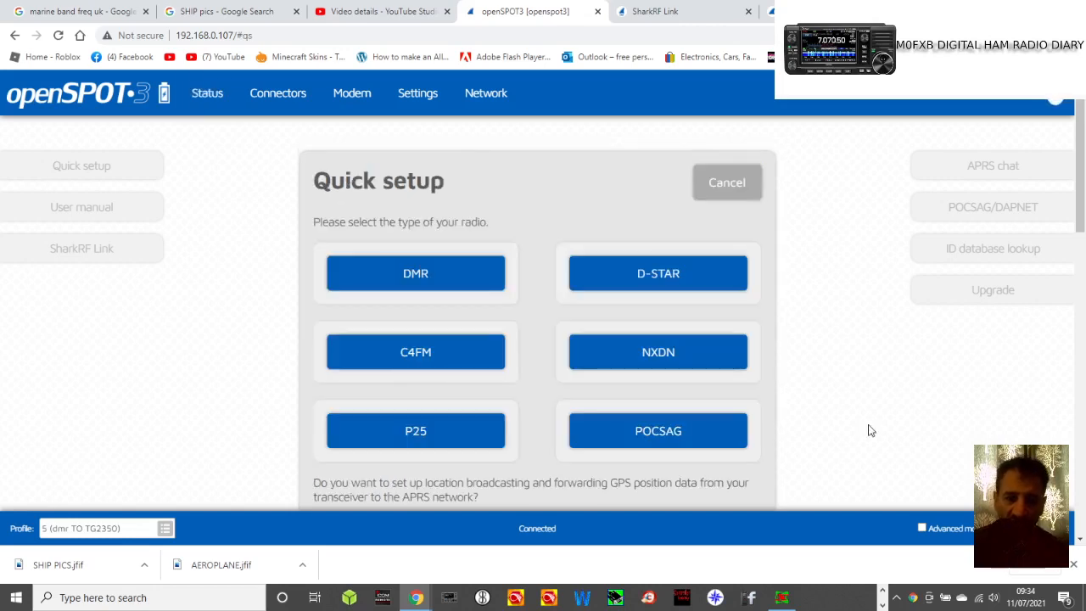
{"action": "mouse_move", "coordinate": [658, 272]}
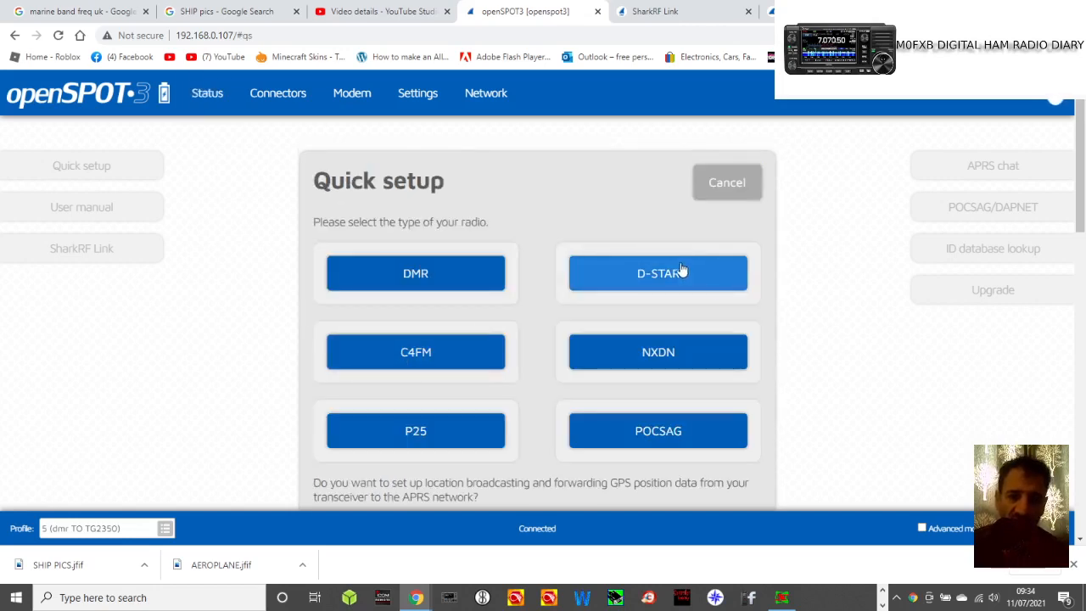
{"action": "left_click", "coordinate": [657, 273]}
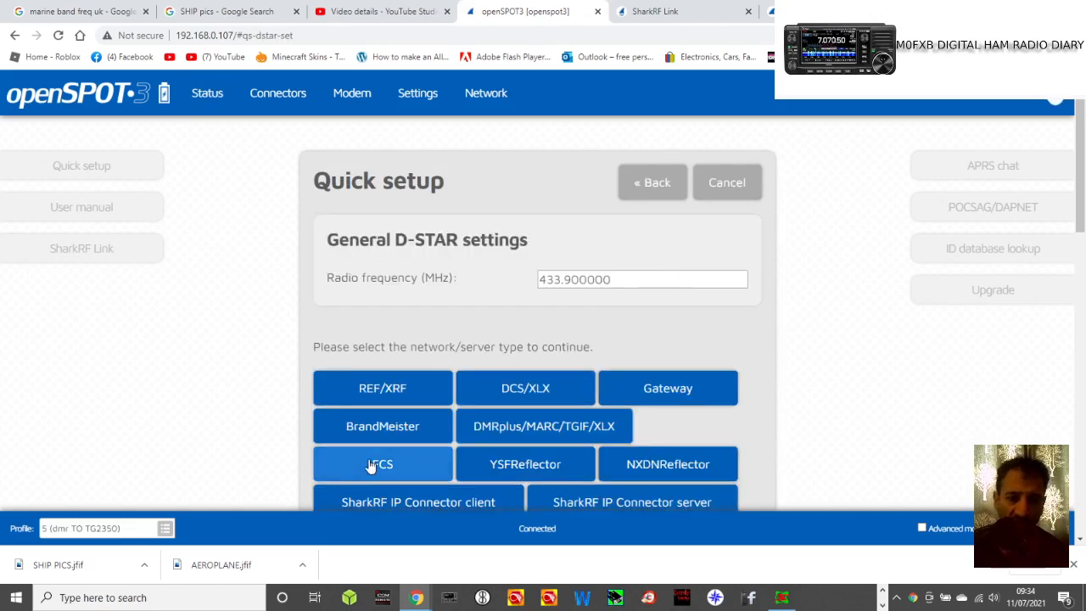
{"action": "scroll", "scroll_direction": "down", "scroll_amount": 3}
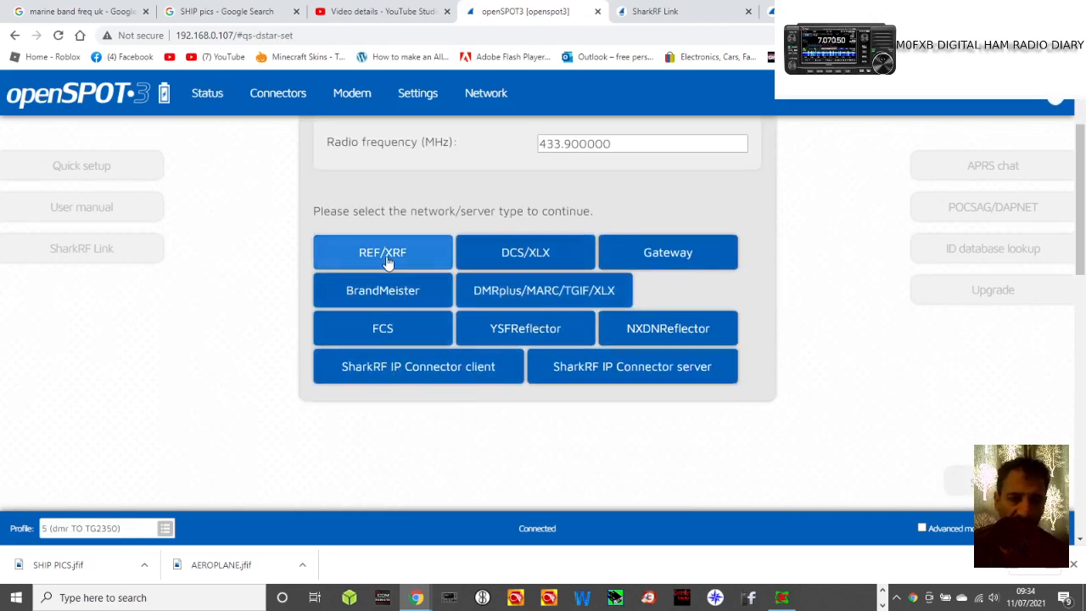
{"action": "left_click", "coordinate": [383, 252]}
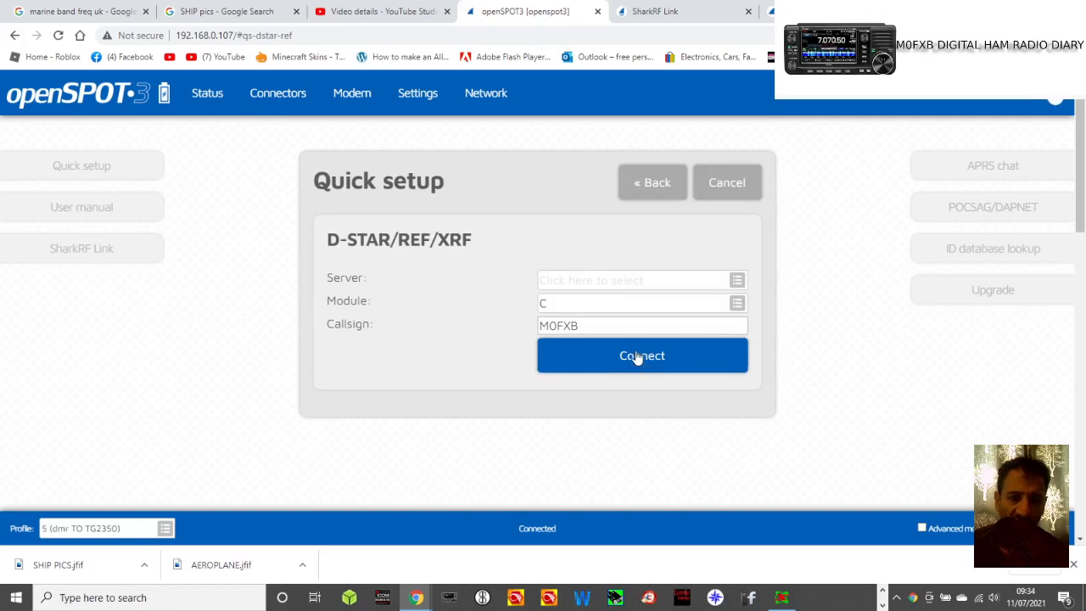
{"action": "type", "text": "REF030"}
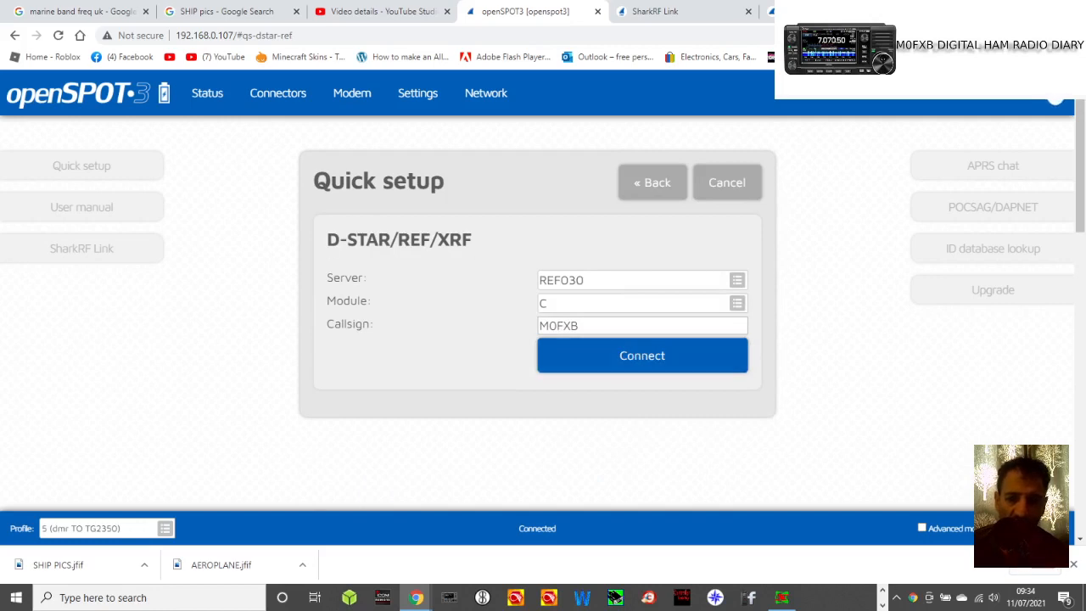
Restart with D-STAR, pick FCS room 091 (CQ-UK-WiresX) and connect
{"action": "left_click", "coordinate": [653, 182]}
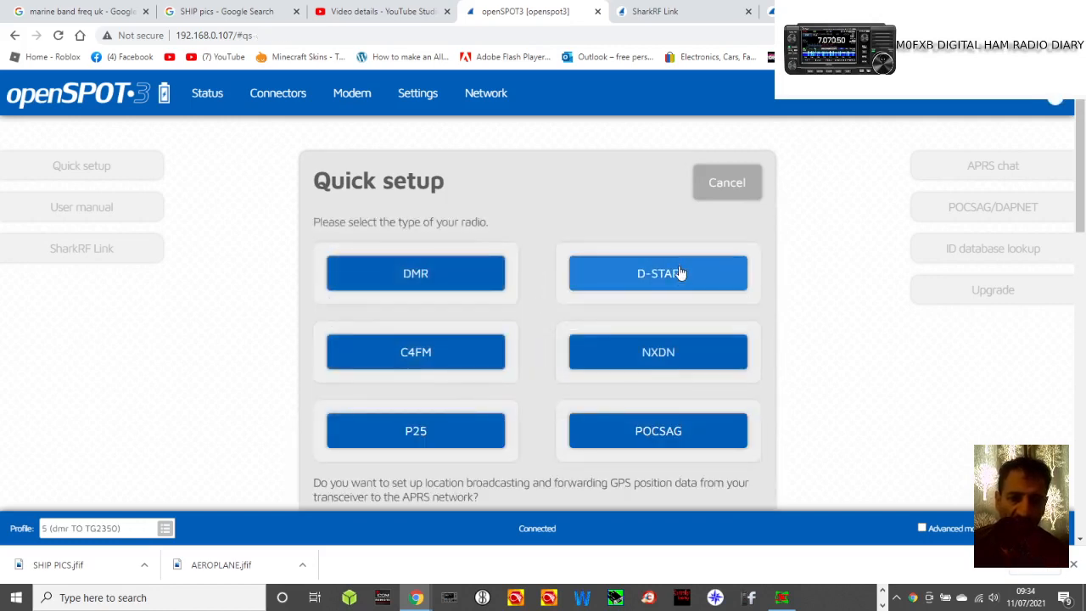
{"action": "left_click", "coordinate": [658, 273]}
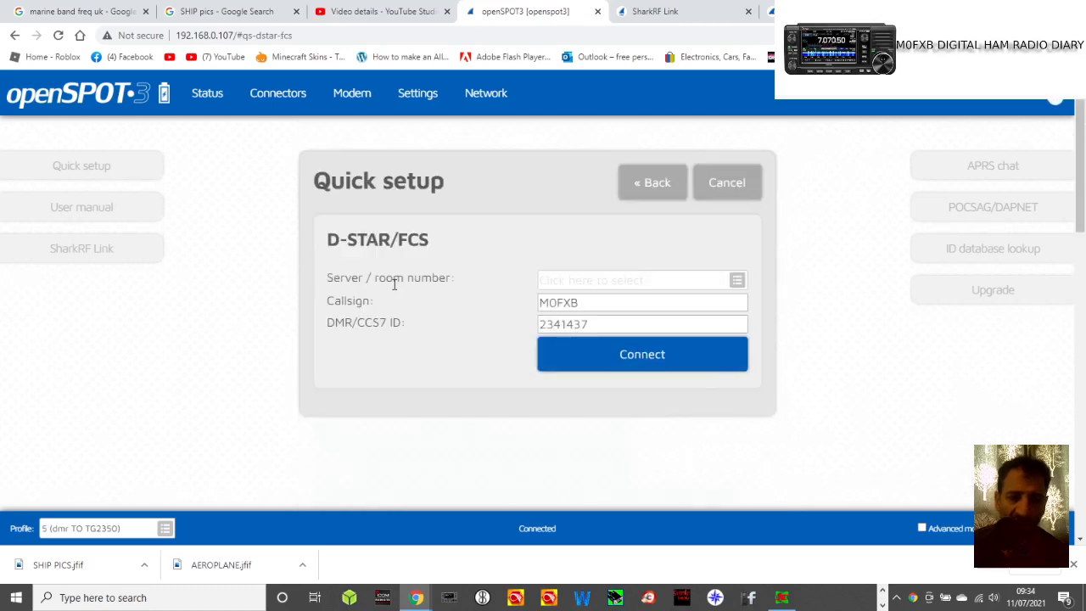
{"action": "left_click", "coordinate": [642, 280]}
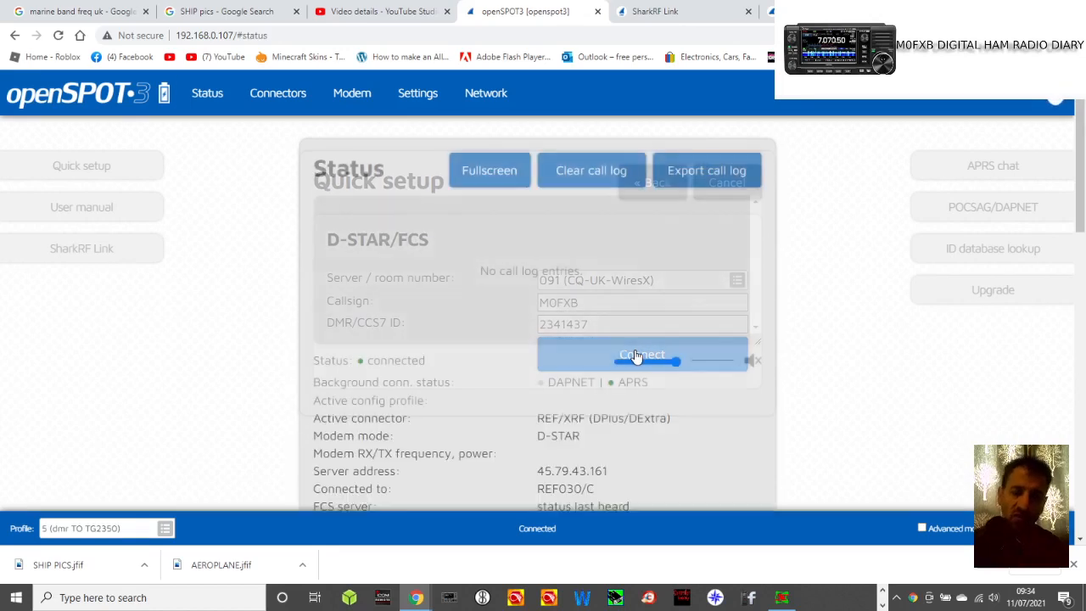
{"action": "left_click", "coordinate": [642, 354]}
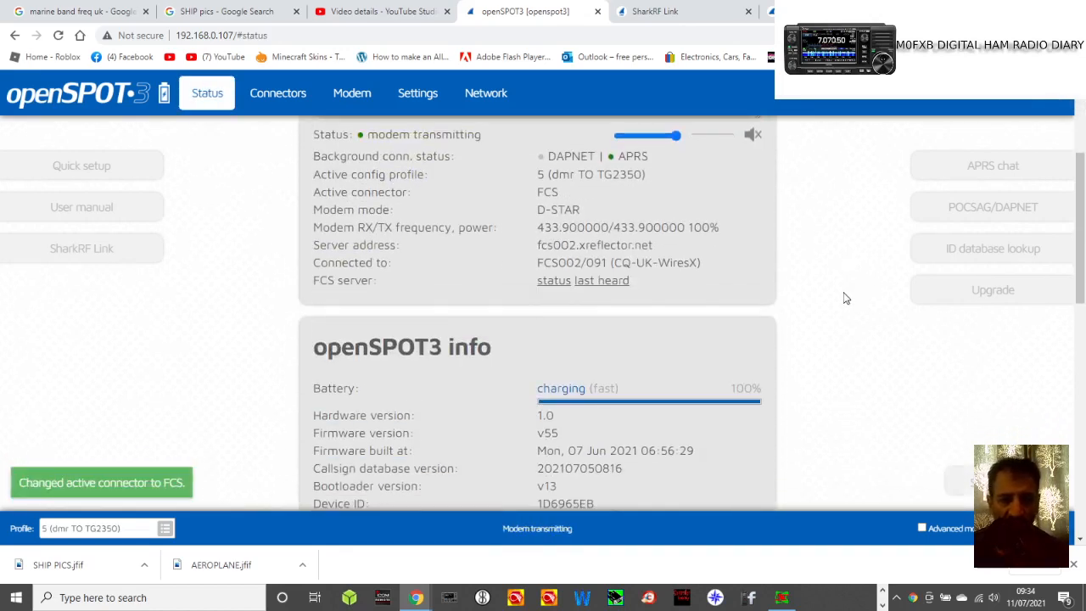
Reopen D-STAR FCS Quick setup and replace room 091 with ECHO, listing 099 (ECHO)
{"action": "scroll", "scroll_direction": "down", "scroll_amount": 3}
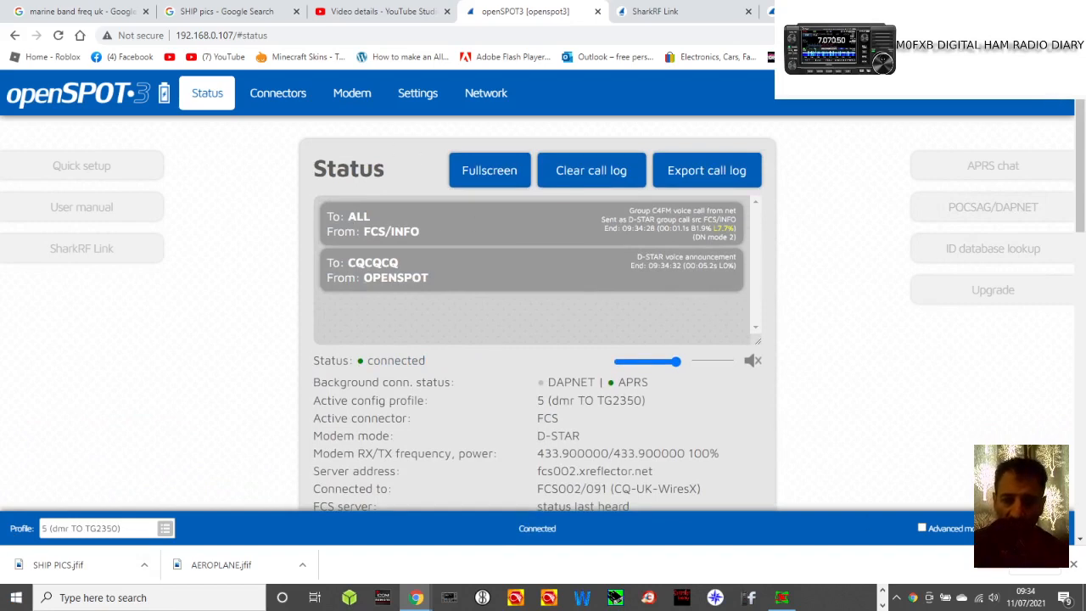
{"action": "left_click", "coordinate": [82, 165]}
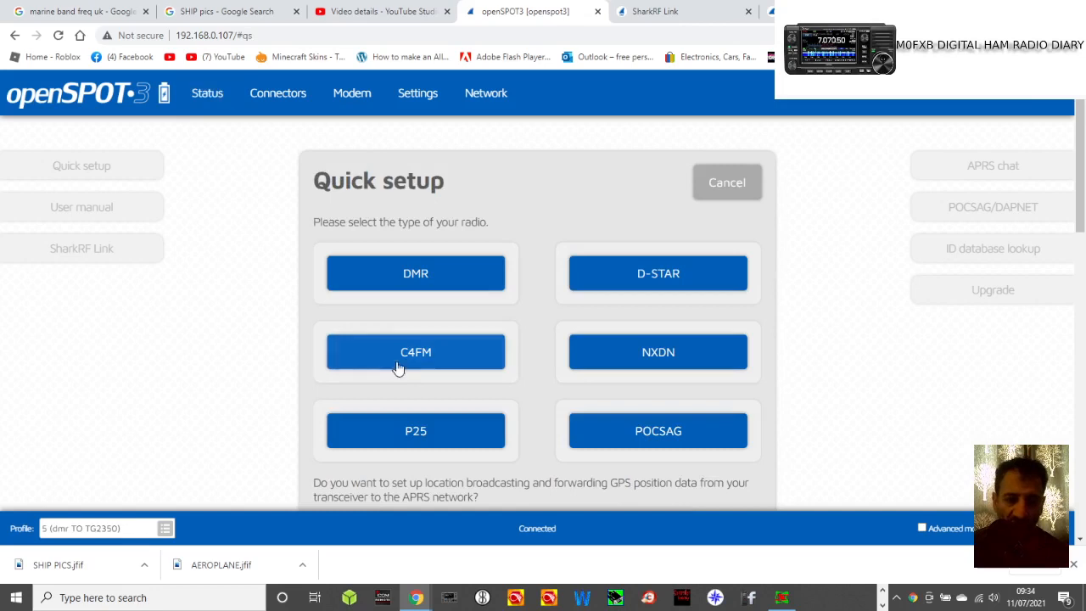
{"action": "mouse_move", "coordinate": [690, 274]}
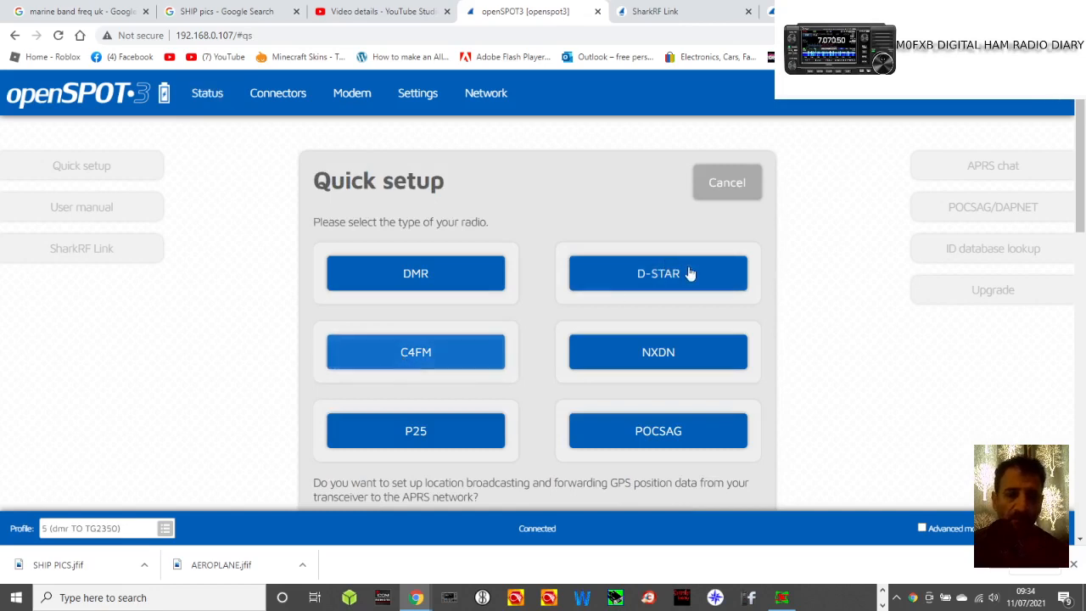
{"action": "left_click", "coordinate": [658, 273]}
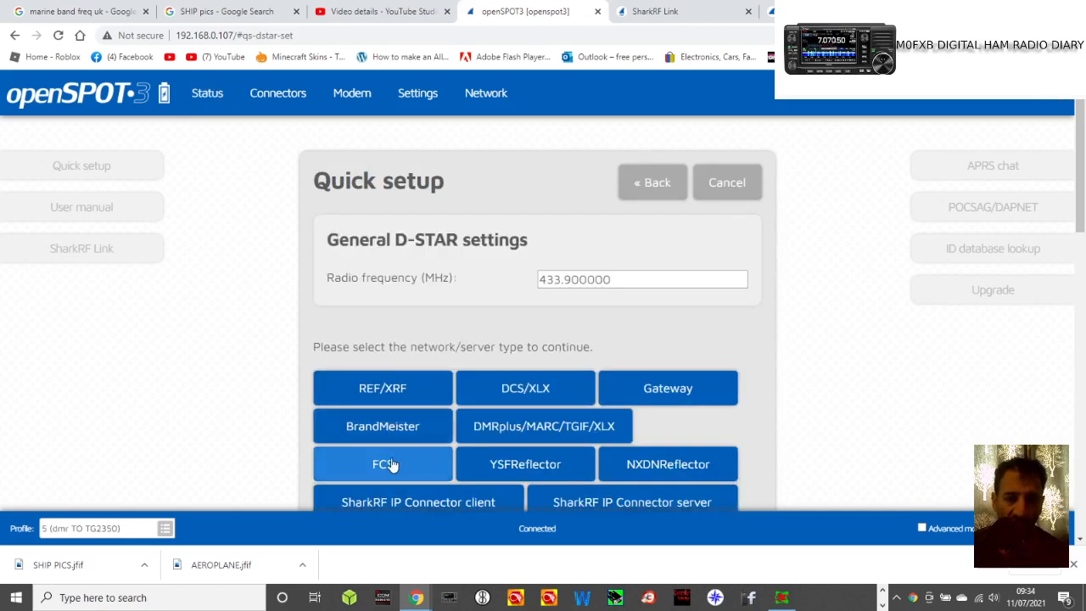
{"action": "left_click", "coordinate": [383, 463]}
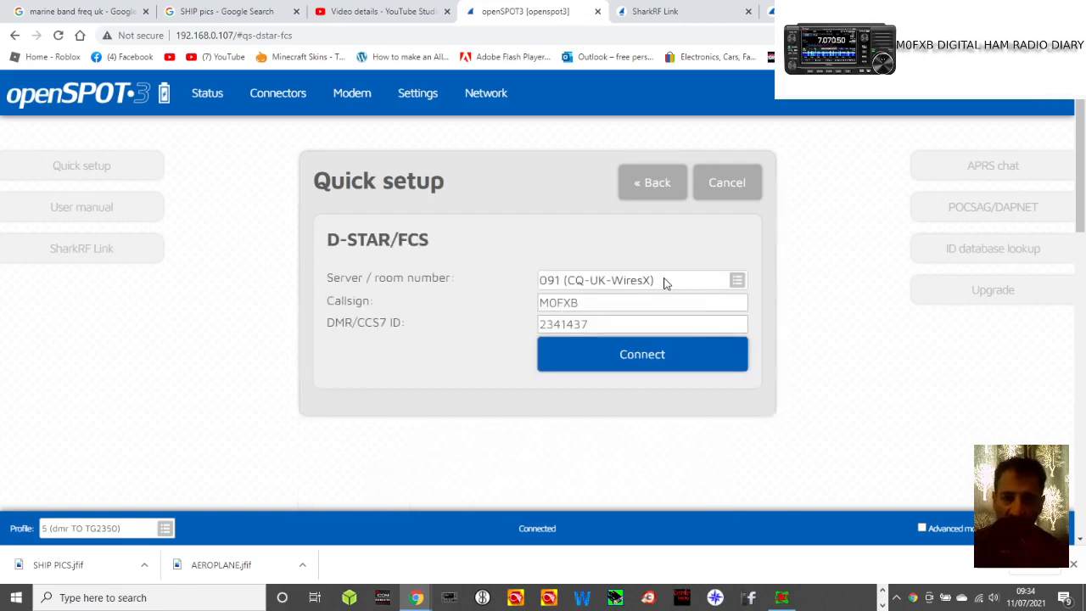
{"action": "left_click", "coordinate": [636, 280]}
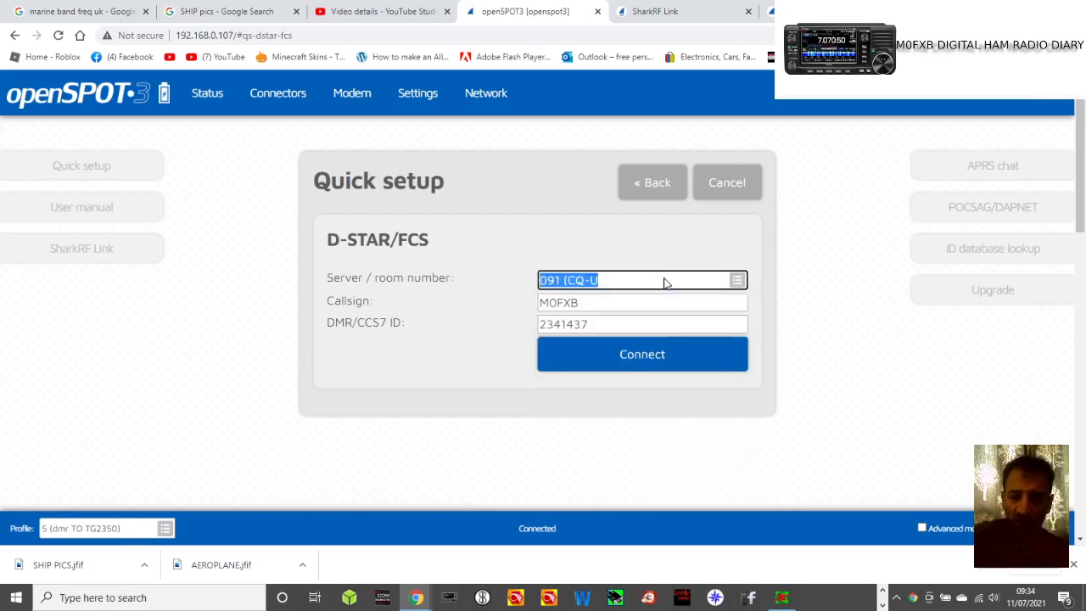
{"action": "left_click", "coordinate": [637, 280]}
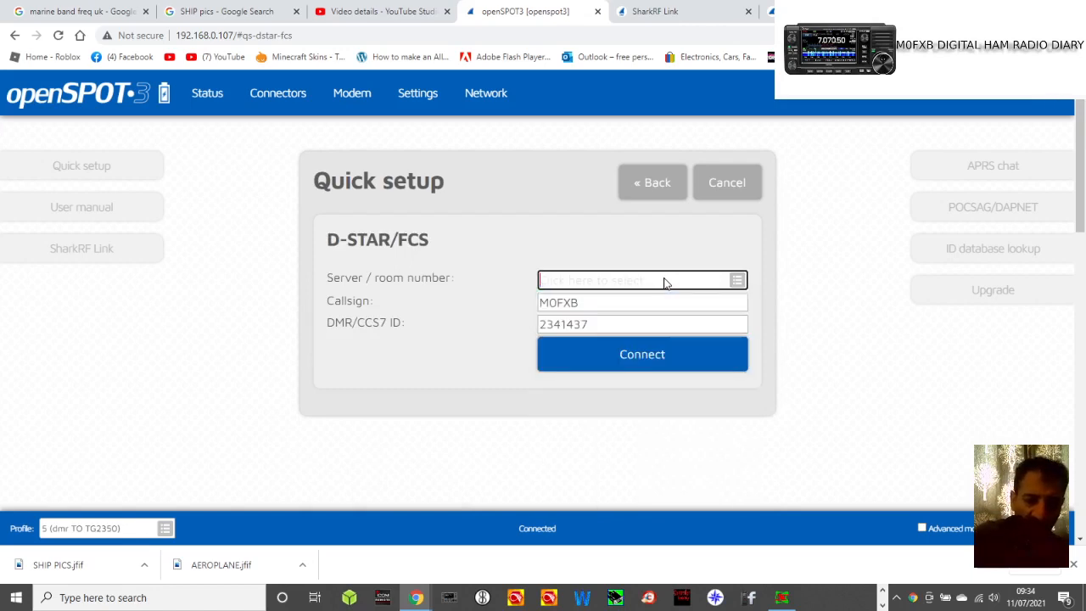
{"action": "type", "text": "ECHO"}
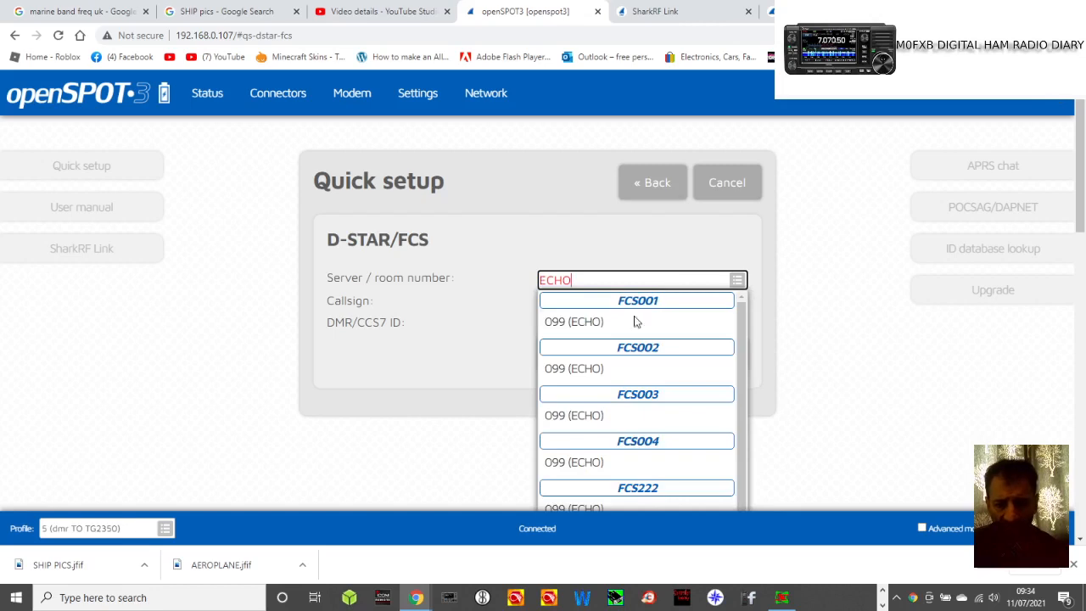
{"action": "mouse_move", "coordinate": [606, 447]}
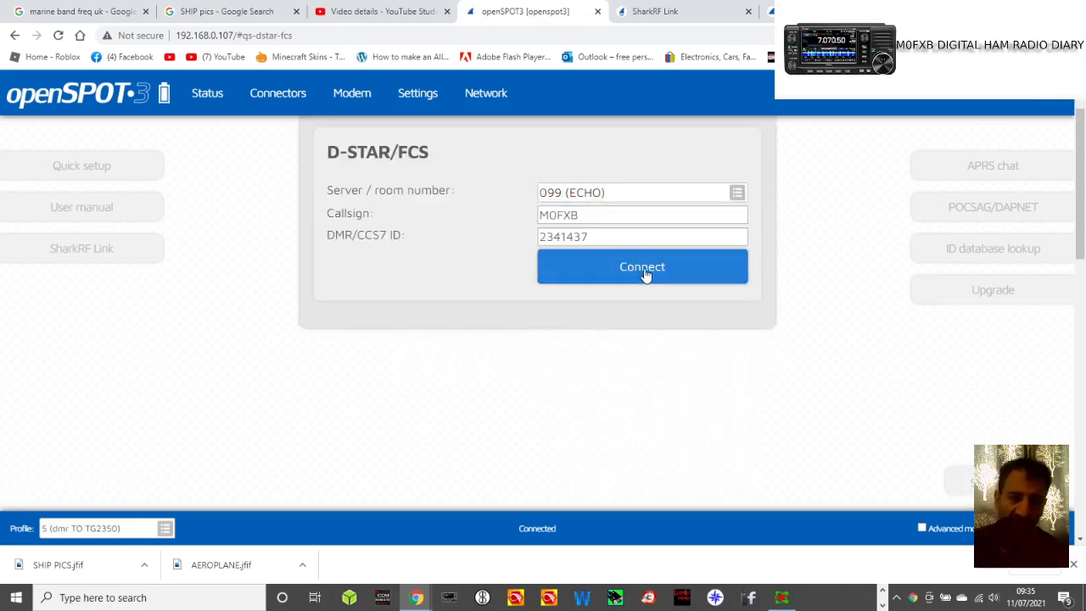
Connect the hotspot to the FCS001 099 (ECHO) test room
{"action": "left_click", "coordinate": [642, 267]}
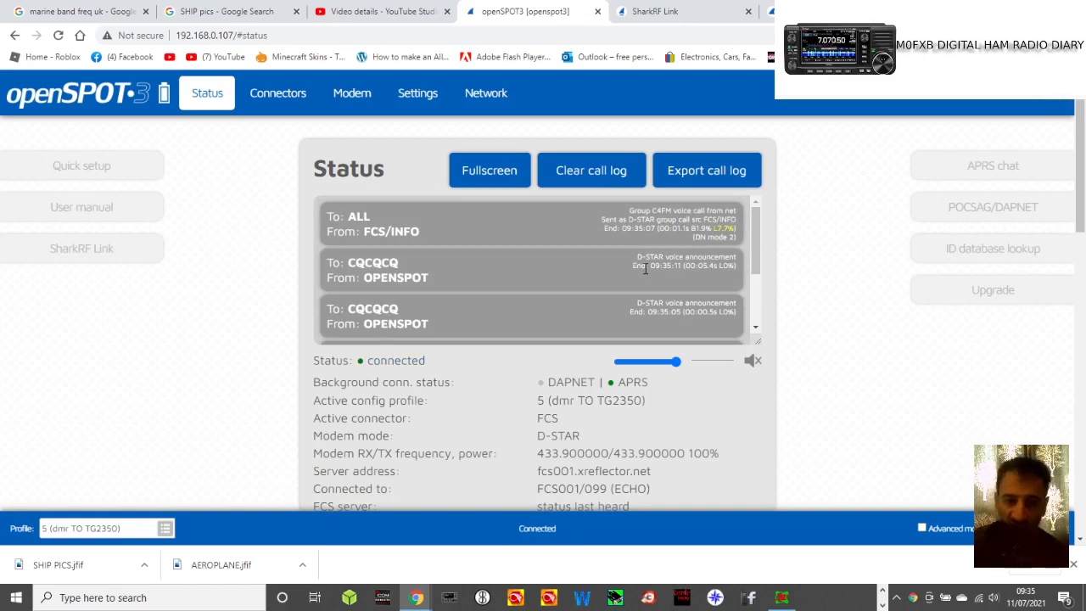
{"action": "mouse_move", "coordinate": [720, 255]}
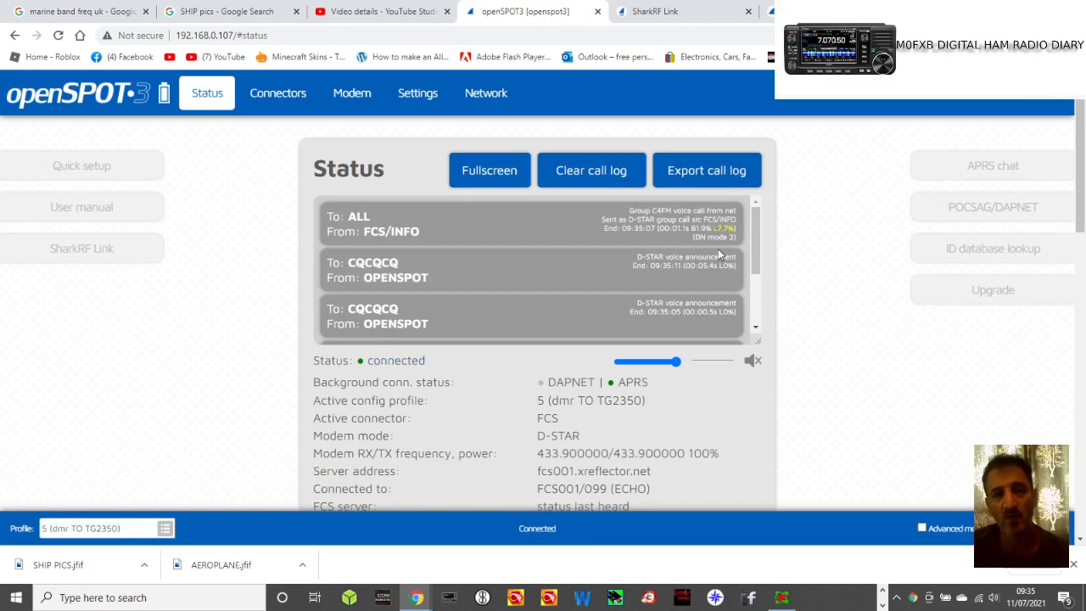